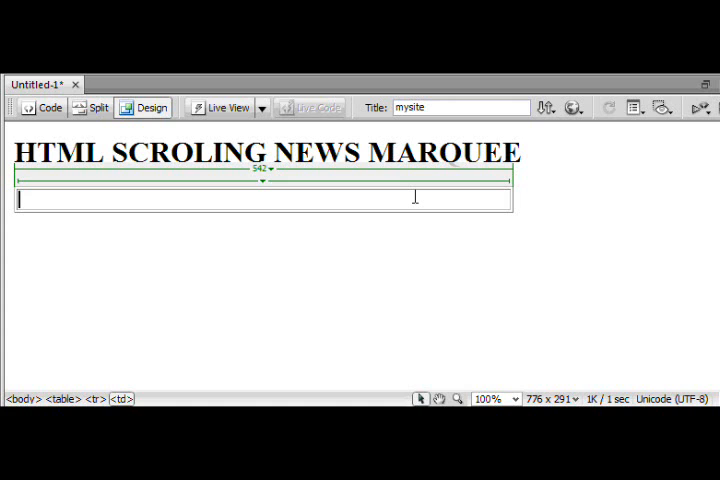
mouse_move(290, 194)
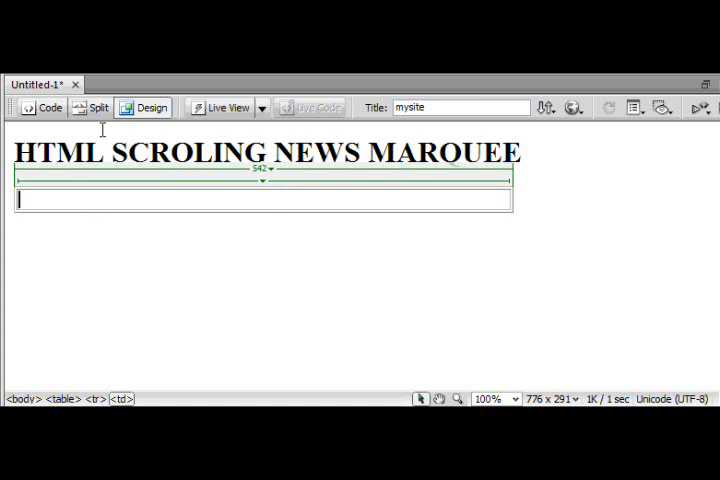
mouse_move(48, 108)
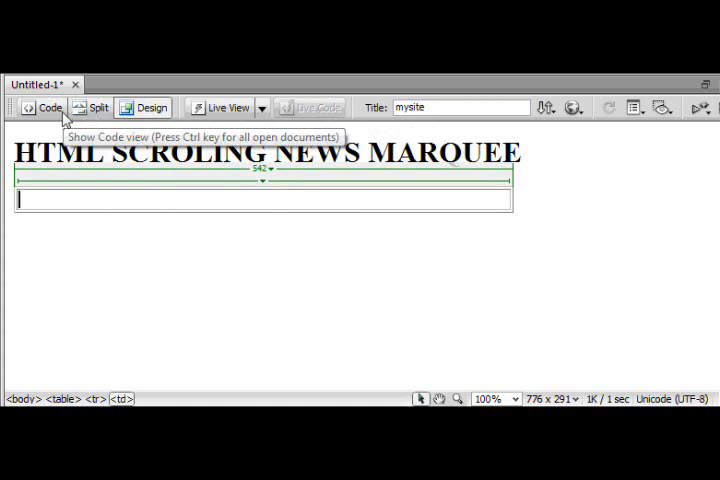
Switch to Split view and enter 'scrolling news!' into the table cell.
click(96, 108)
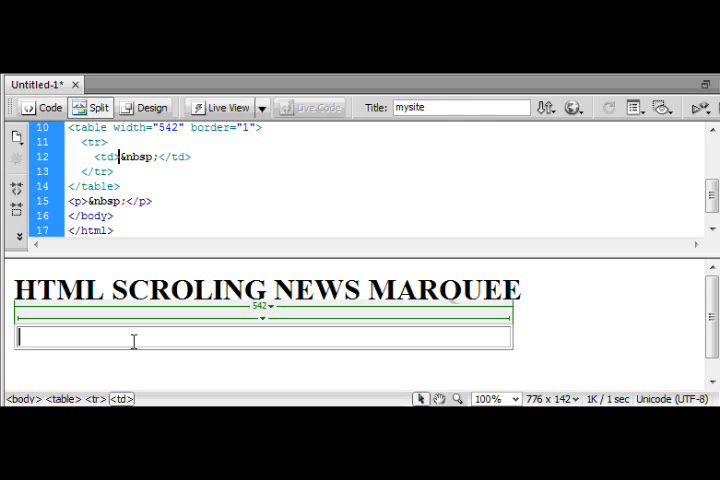
text(scrolling)
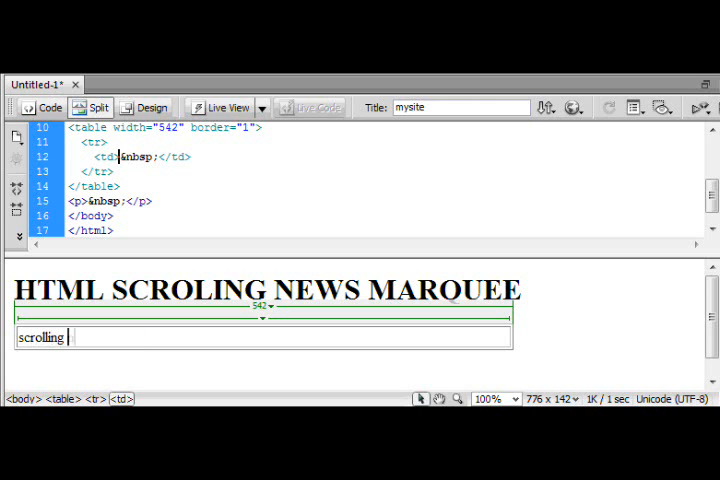
text(news!)
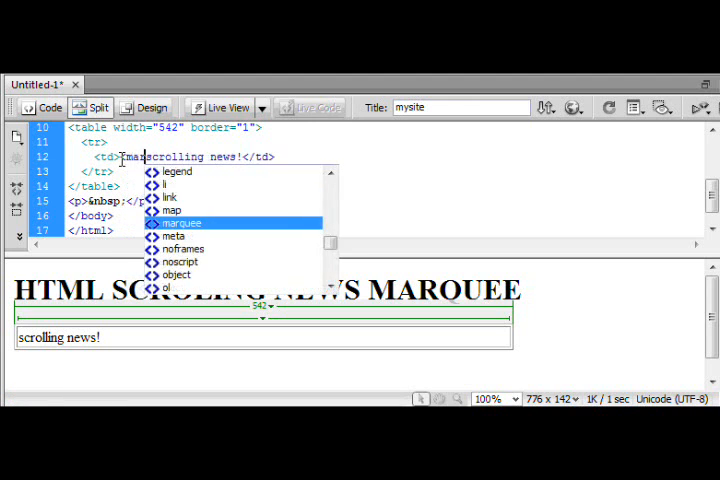
Complete the <marquee> tag from code hints and close it with </marquee> after the text.
text(quee>)
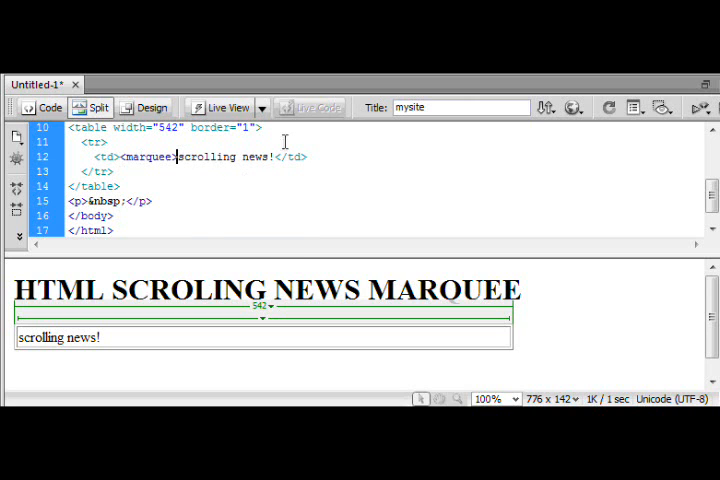
text(</)
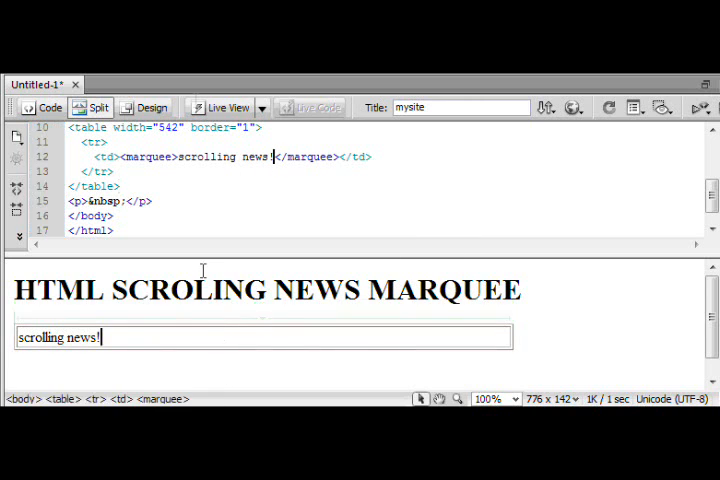
click(224, 108)
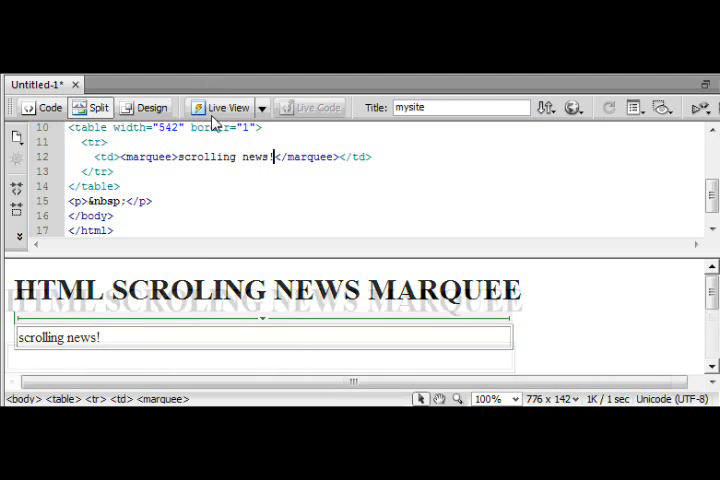
click(220, 108)
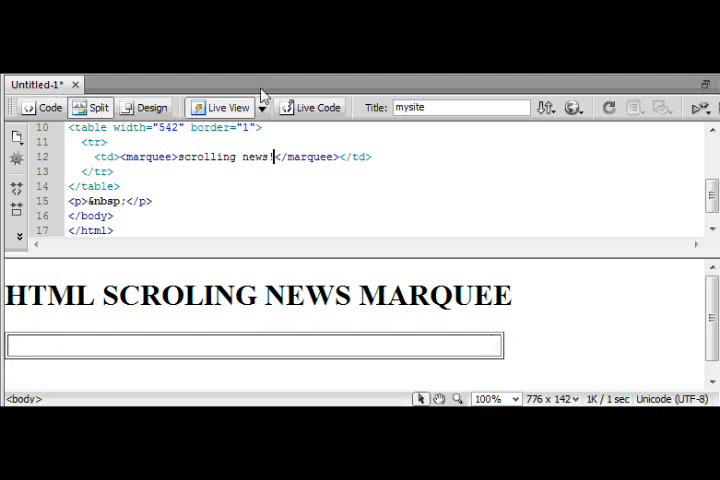
click(224, 108)
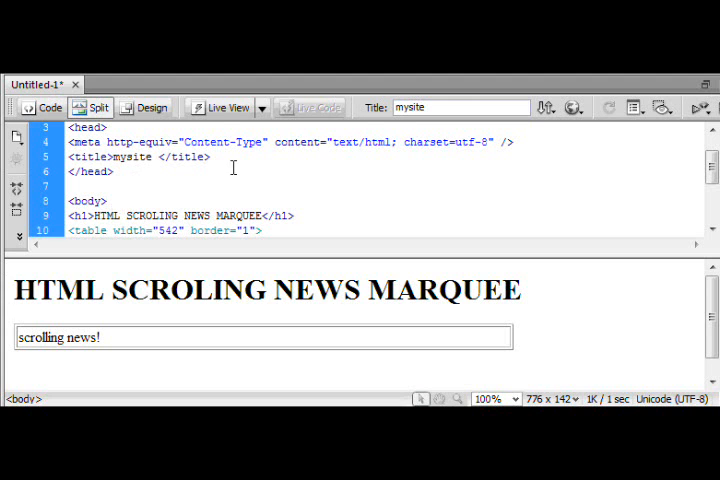
Add behavior="alternate" to the opening marquee tag using the code hints.
click(104, 216)
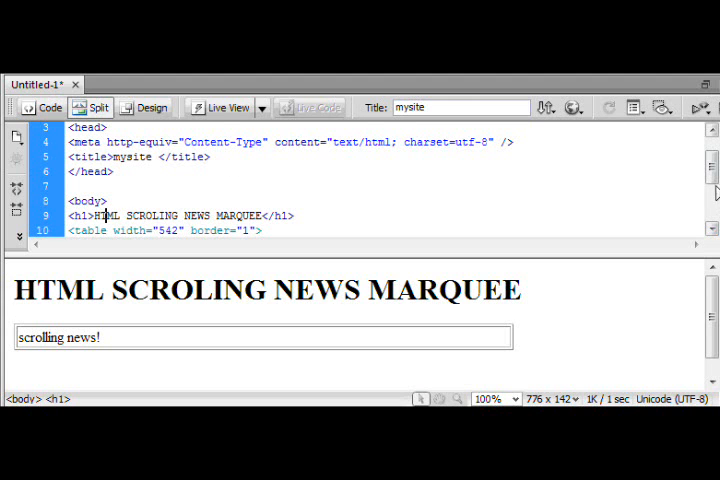
scroll(down, 3)
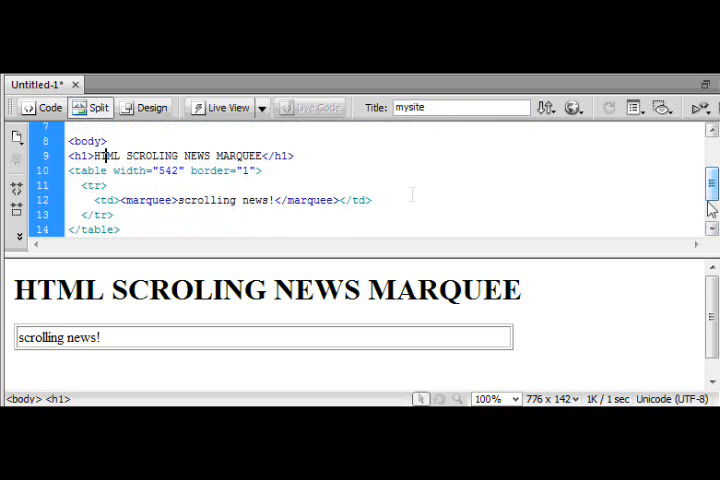
click(60, 336)
text( behavior="alternate")
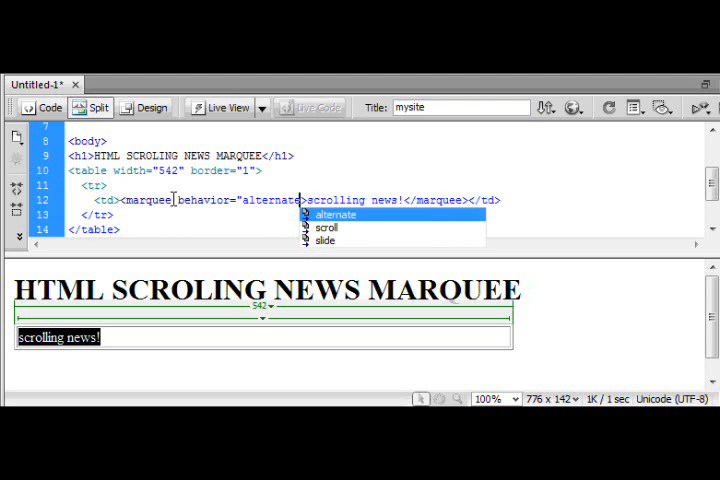
click(336, 214)
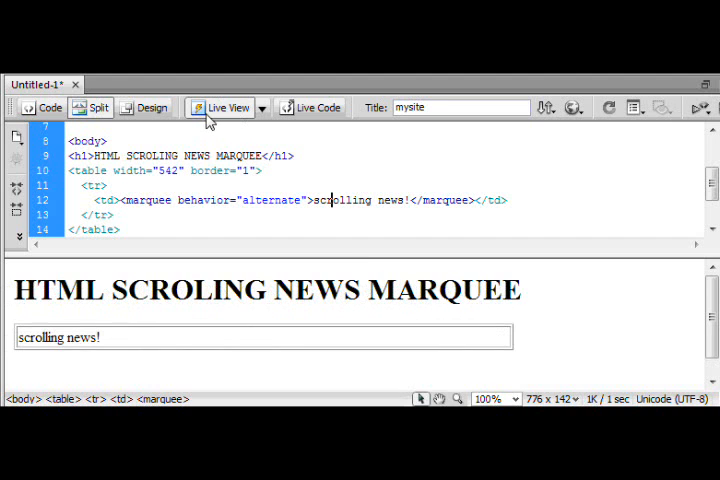
Preview the page in Live View to see the text bounce back and forth.
click(220, 108)
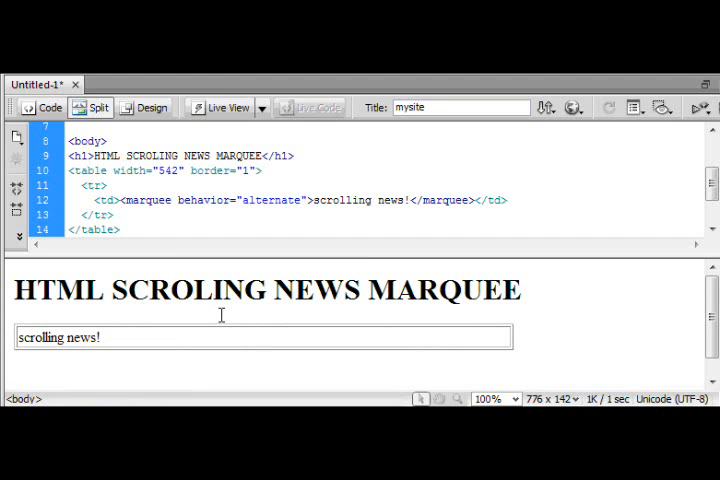
click(110, 140)
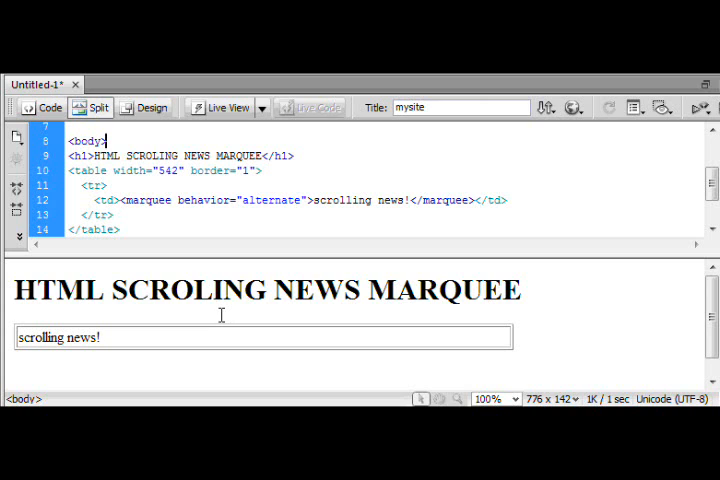